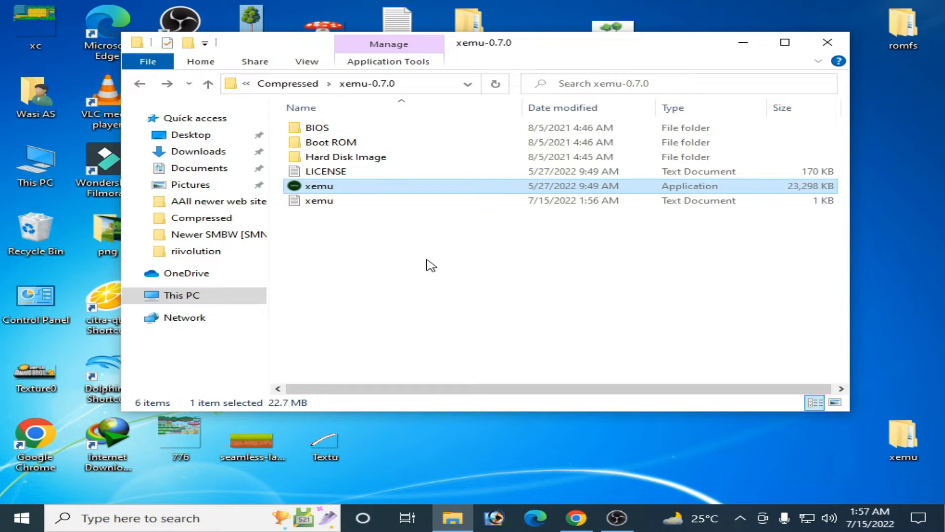
{"action": "mouse_move", "coordinate": [350, 197]}
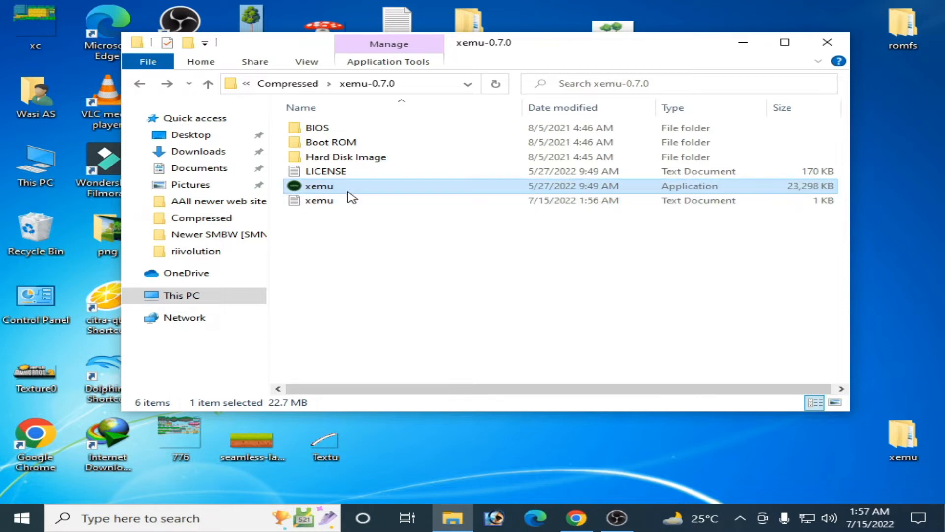
Launch xemu, dismiss its missing flash file error and close the emulator
{"action": "double_click", "coordinate": [319, 187]}
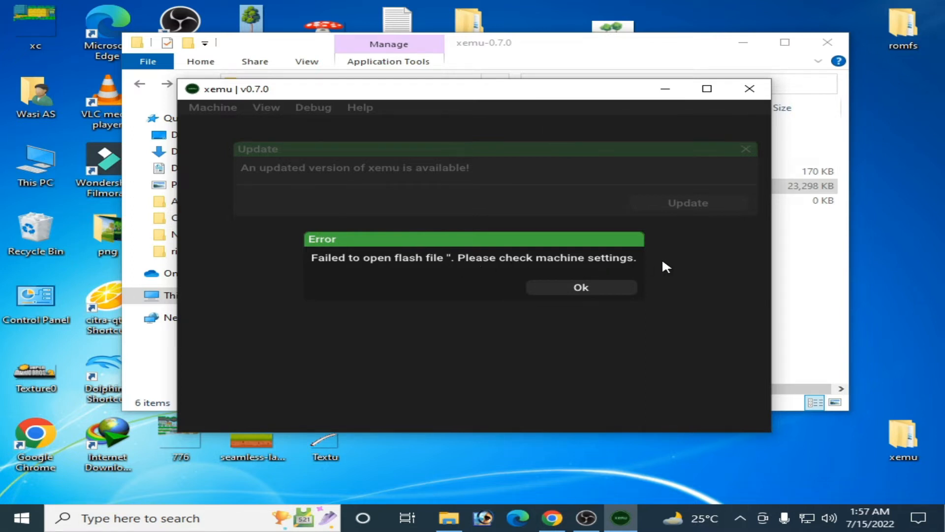
{"action": "mouse_move", "coordinate": [606, 292]}
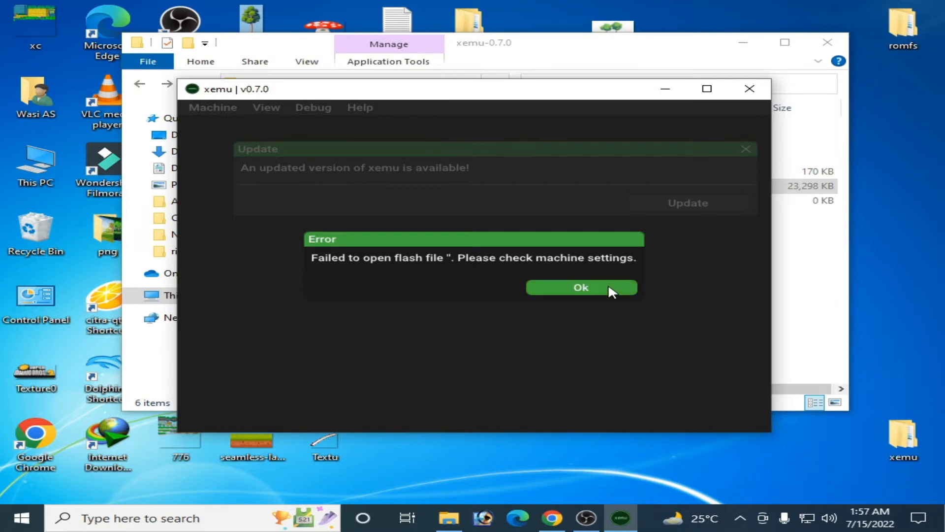
{"action": "left_click", "coordinate": [580, 288]}
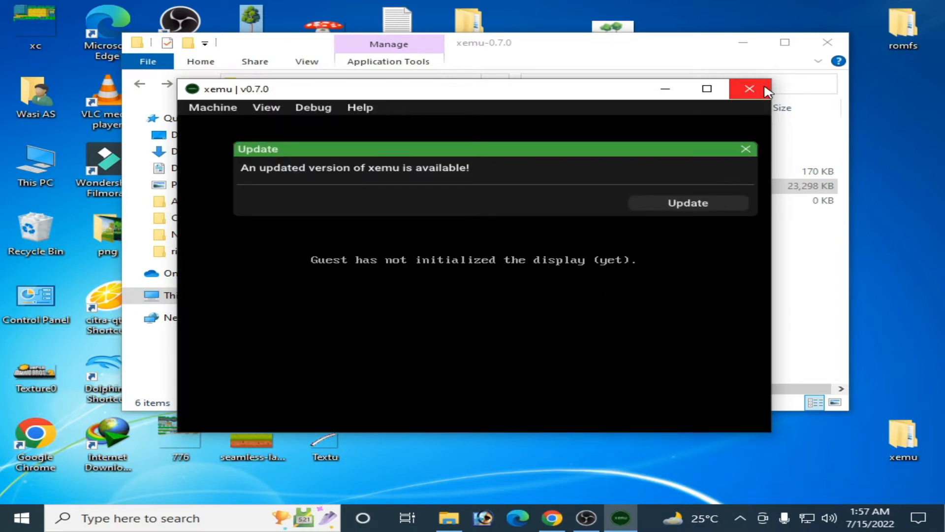
{"action": "left_click", "coordinate": [749, 88]}
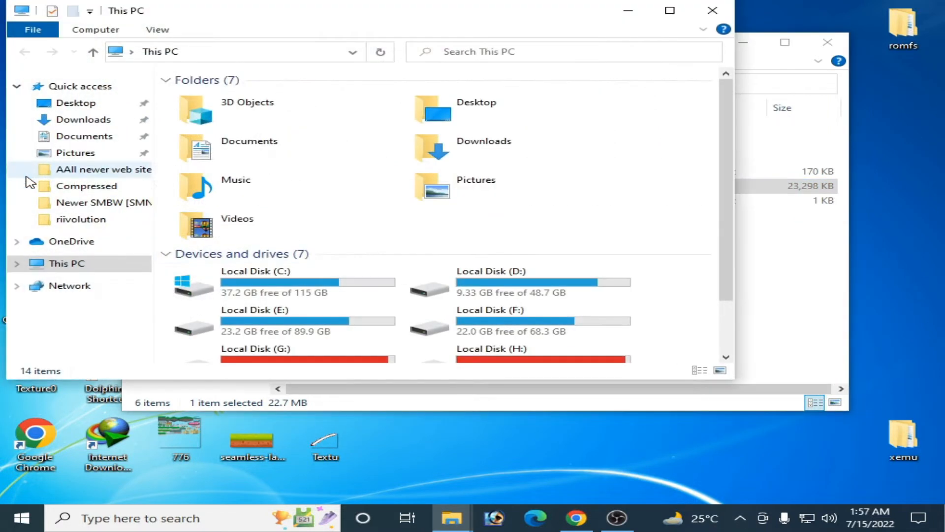
{"action": "mouse_move", "coordinate": [272, 284]}
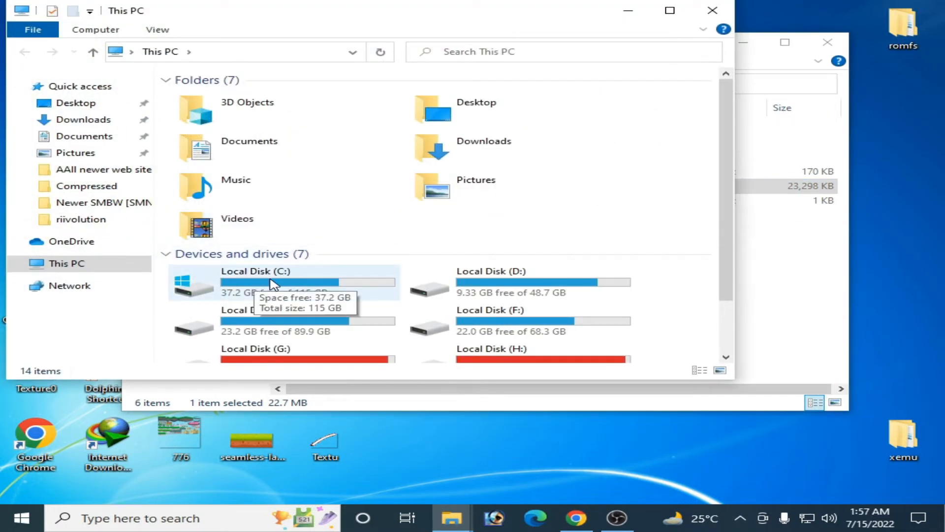
Show hidden items in the user profile folder so AppData becomes visible
{"action": "double_click", "coordinate": [269, 284]}
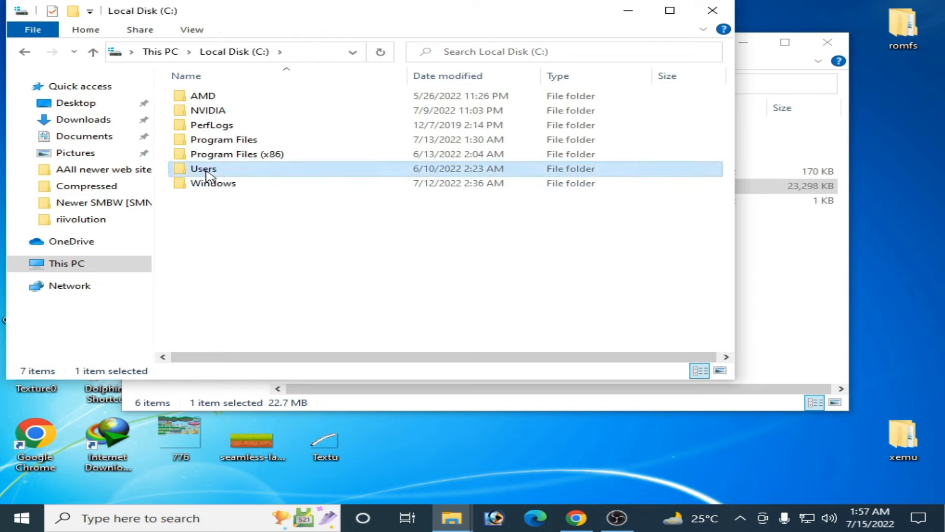
{"action": "double_click", "coordinate": [202, 168]}
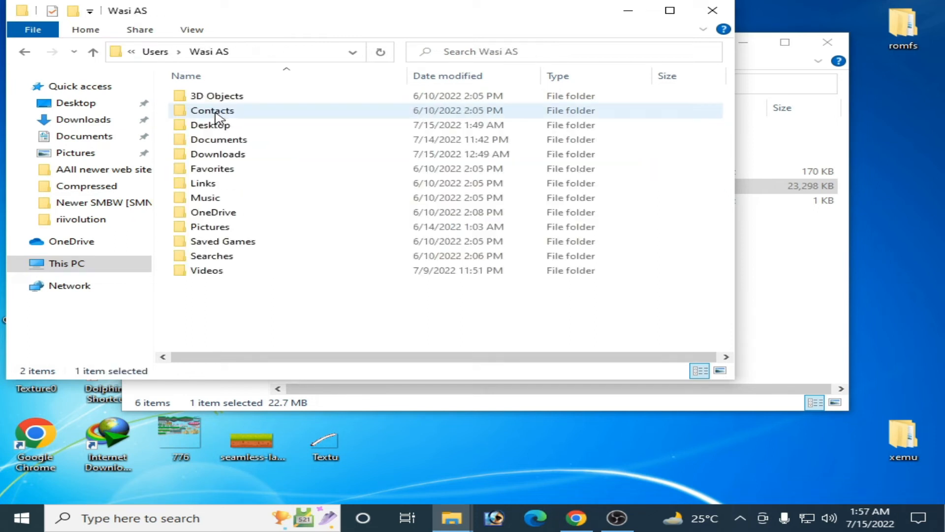
{"action": "left_click", "coordinate": [192, 29]}
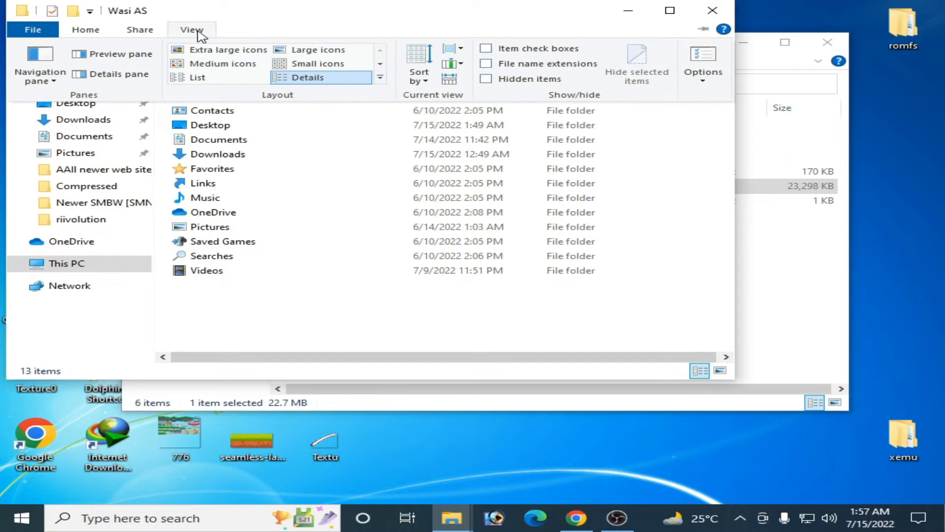
{"action": "mouse_move", "coordinate": [486, 81]}
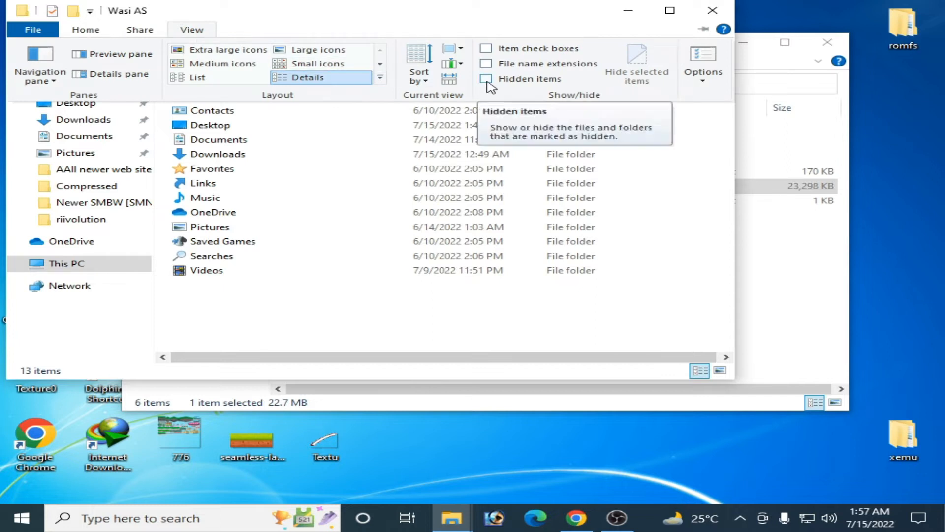
{"action": "left_click", "coordinate": [487, 79]}
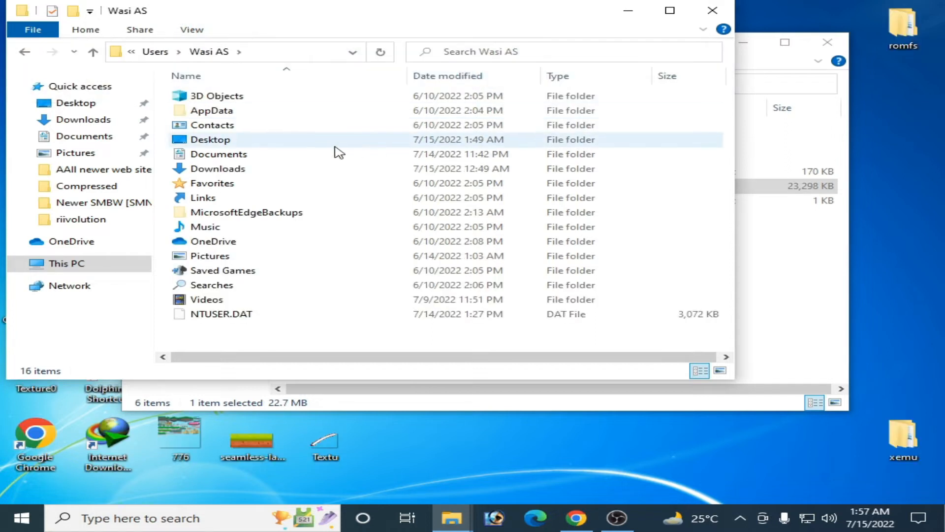
{"action": "double_click", "coordinate": [210, 110]}
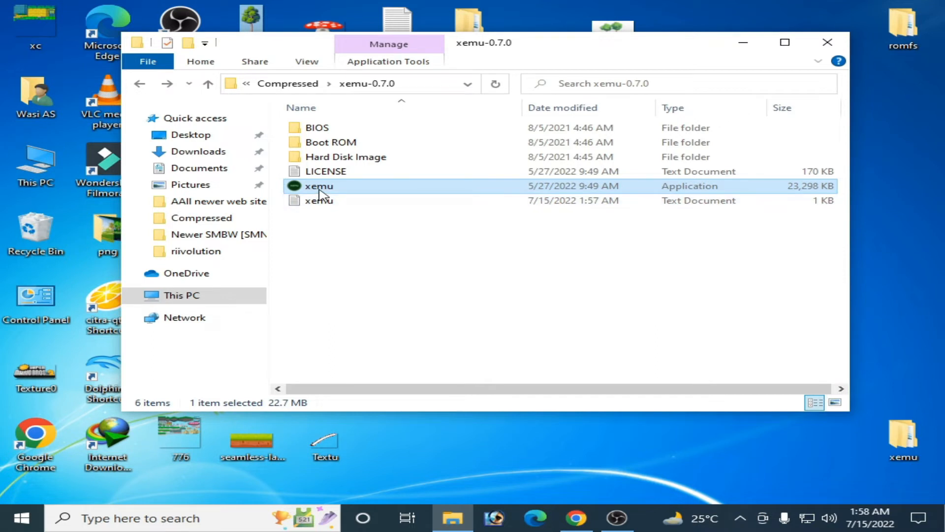
Relaunch xemu and go to Machine > System to reach the empty ROM and disk slots
{"action": "double_click", "coordinate": [318, 186]}
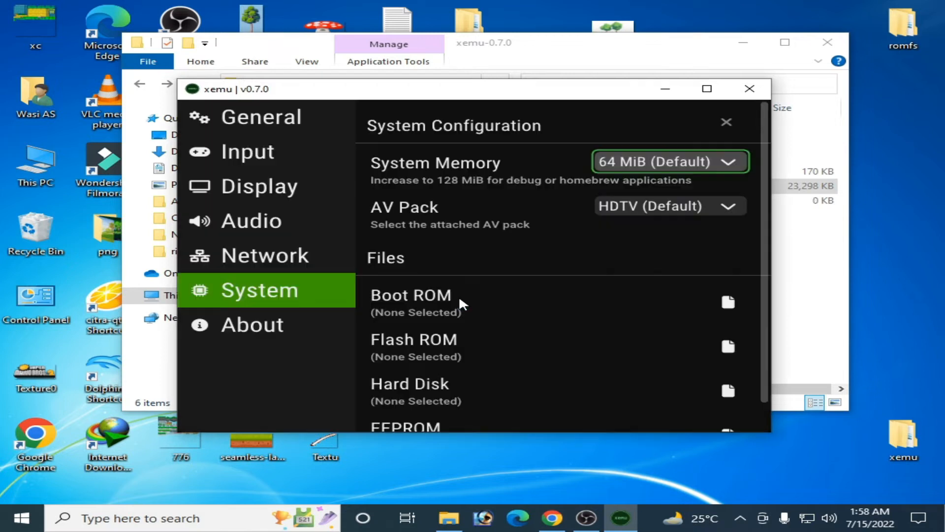
{"action": "mouse_move", "coordinate": [537, 240]}
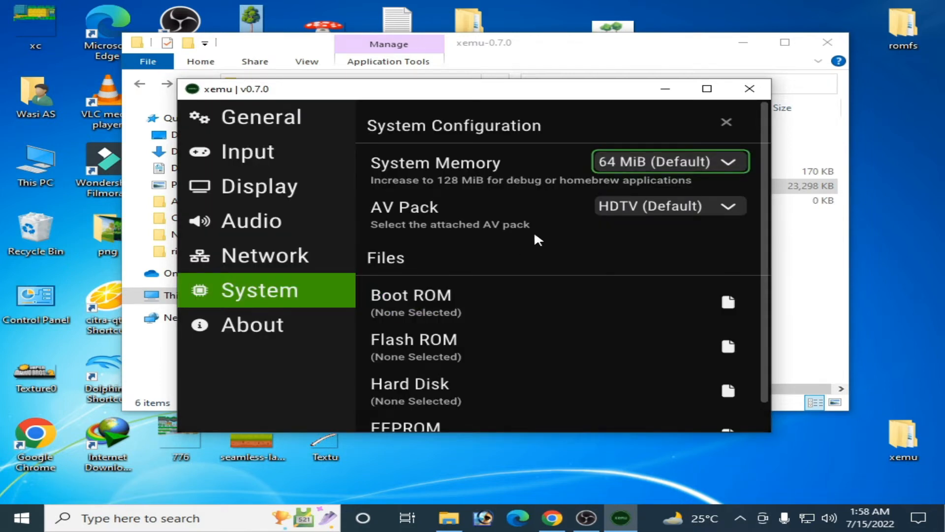
{"action": "left_click", "coordinate": [726, 122]}
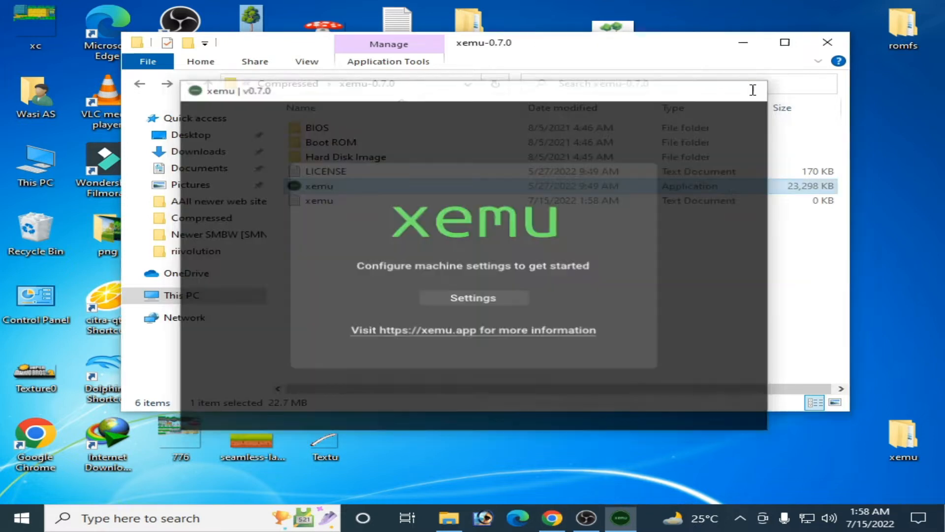
{"action": "double_click", "coordinate": [319, 186]}
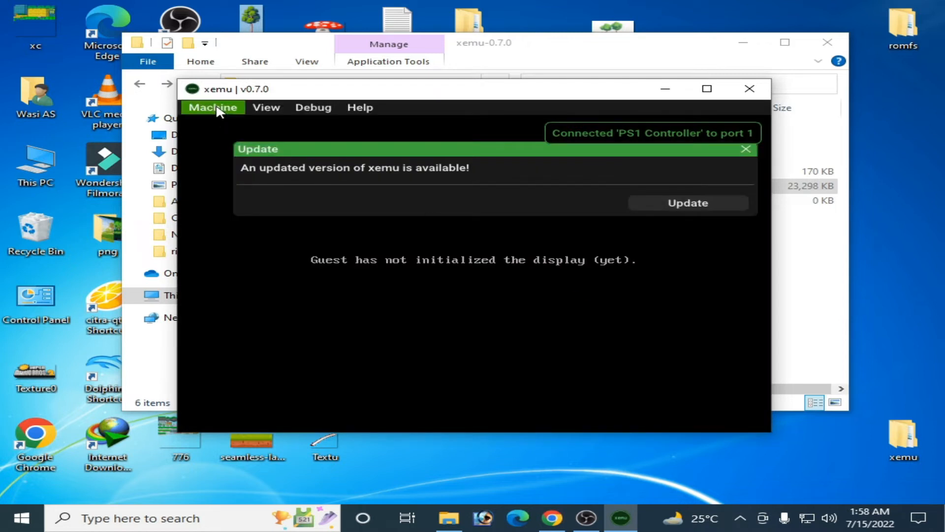
{"action": "left_click", "coordinate": [212, 107]}
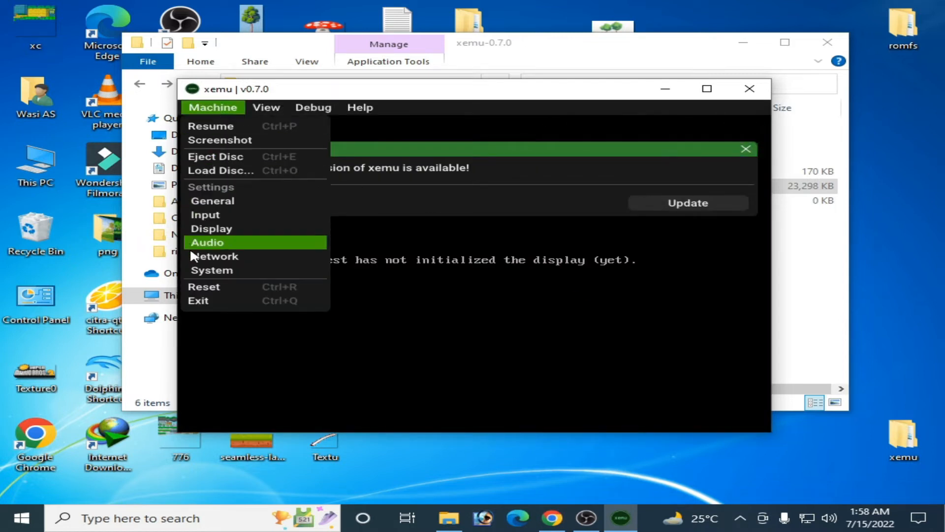
{"action": "left_click", "coordinate": [211, 270]}
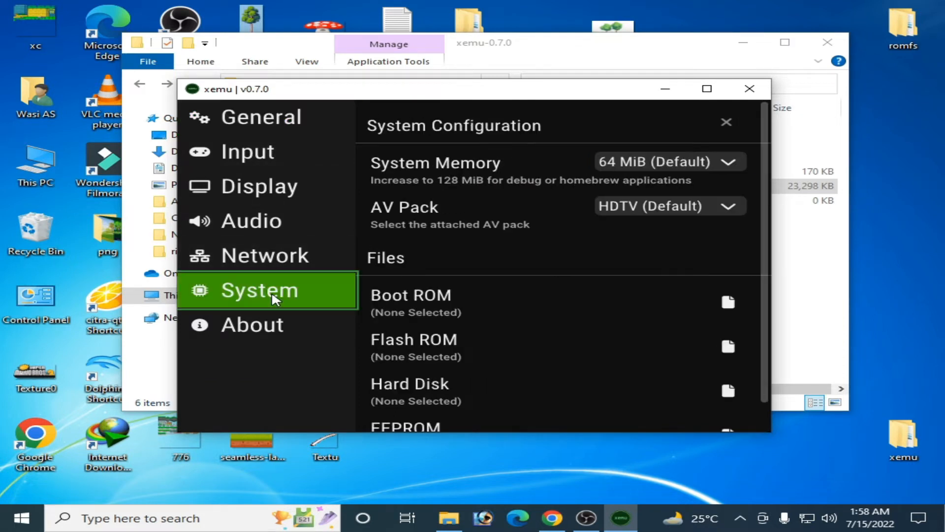
{"action": "mouse_move", "coordinate": [464, 310]}
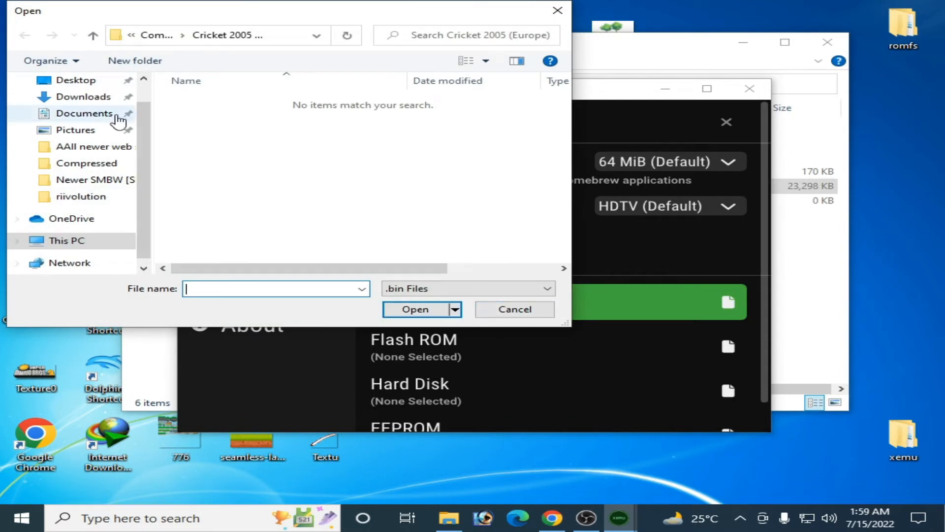
Pick Complex_4627v1.03.bin from Downloads > Compressed > xemu-0.7.0 > BIOS as the Boot ROM
{"action": "left_click", "coordinate": [82, 96]}
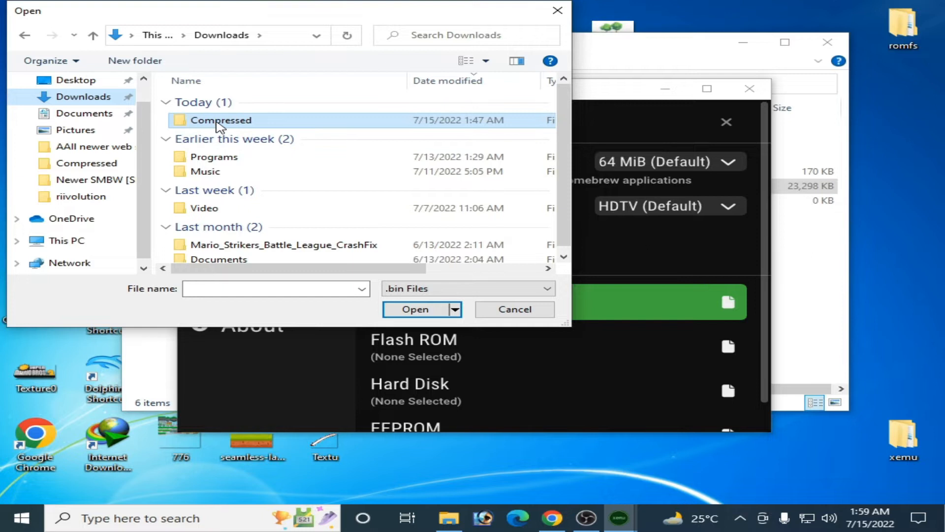
{"action": "double_click", "coordinate": [221, 121]}
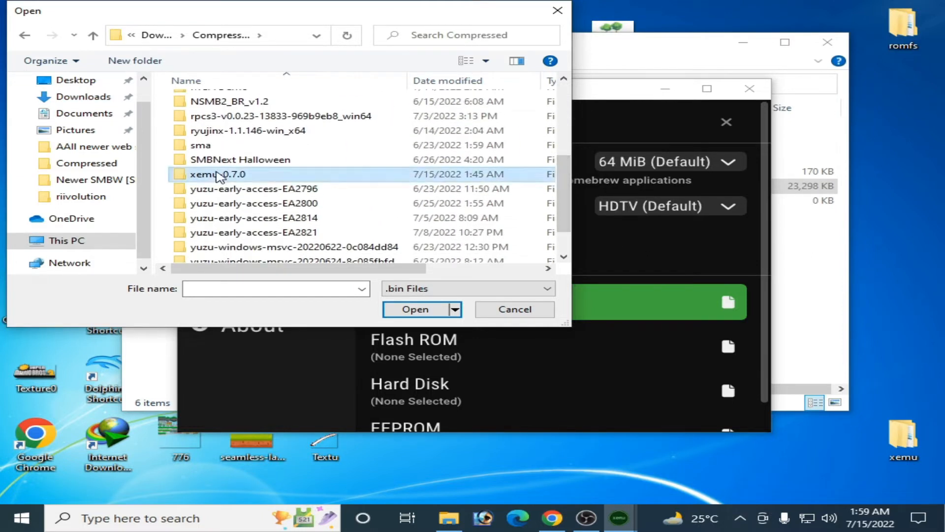
{"action": "double_click", "coordinate": [217, 174]}
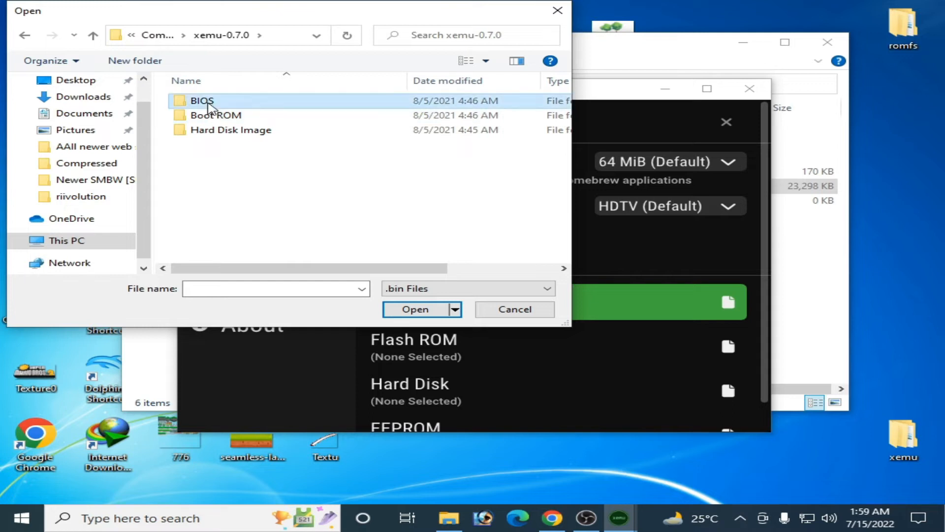
{"action": "double_click", "coordinate": [201, 100]}
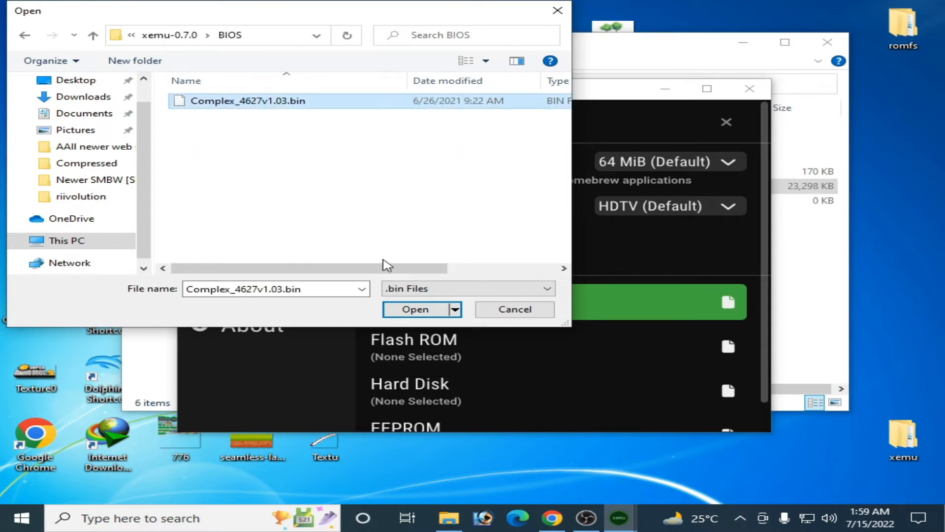
{"action": "left_click", "coordinate": [414, 310]}
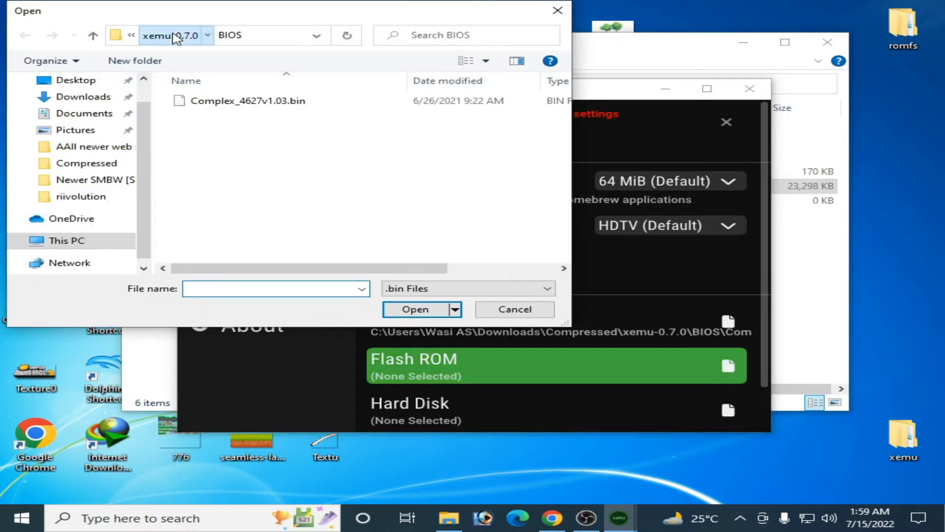
Pick mcpx_1.0.bin from the xemu-0.7.0 Boot ROM folder as the Flash ROM
{"action": "left_click", "coordinate": [173, 36]}
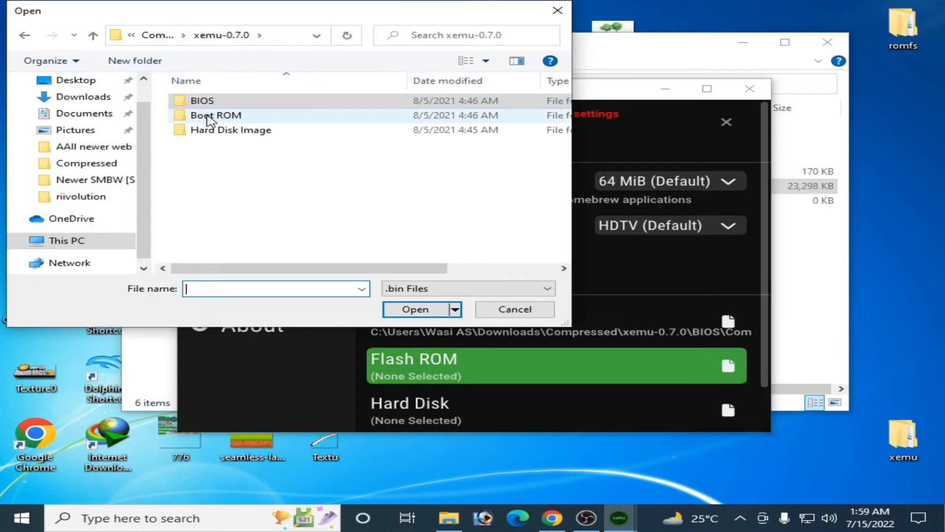
{"action": "double_click", "coordinate": [215, 115]}
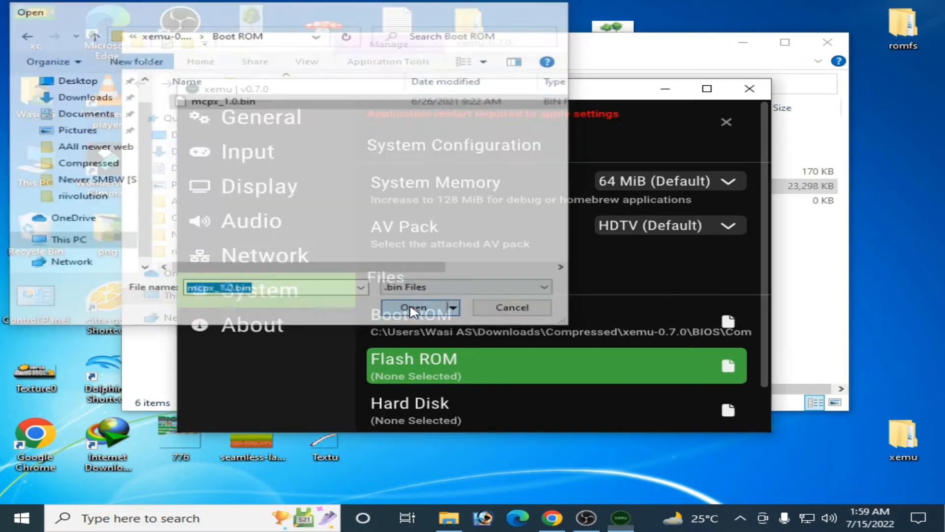
{"action": "left_click", "coordinate": [414, 307]}
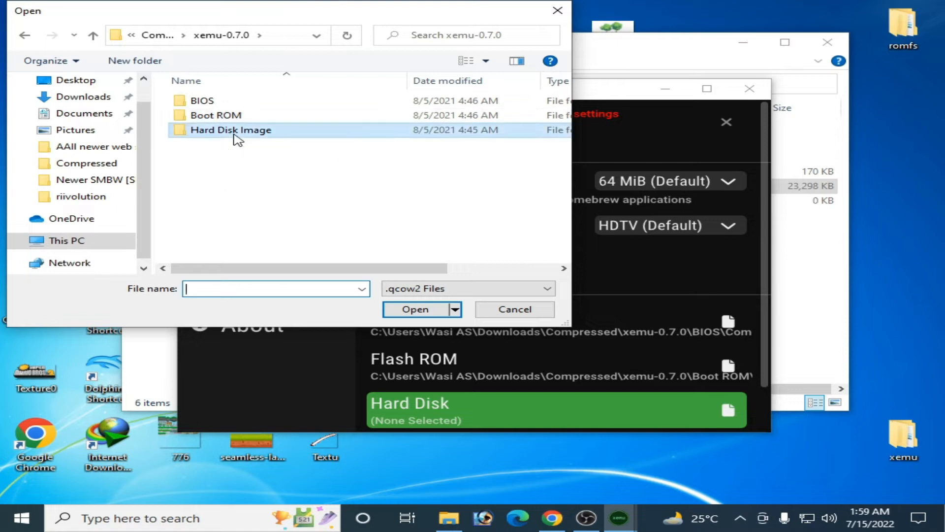
Assign xbox_hdd.qcow2 as the hard disk and eeprom.bin as the EEPROM file
{"action": "double_click", "coordinate": [230, 130]}
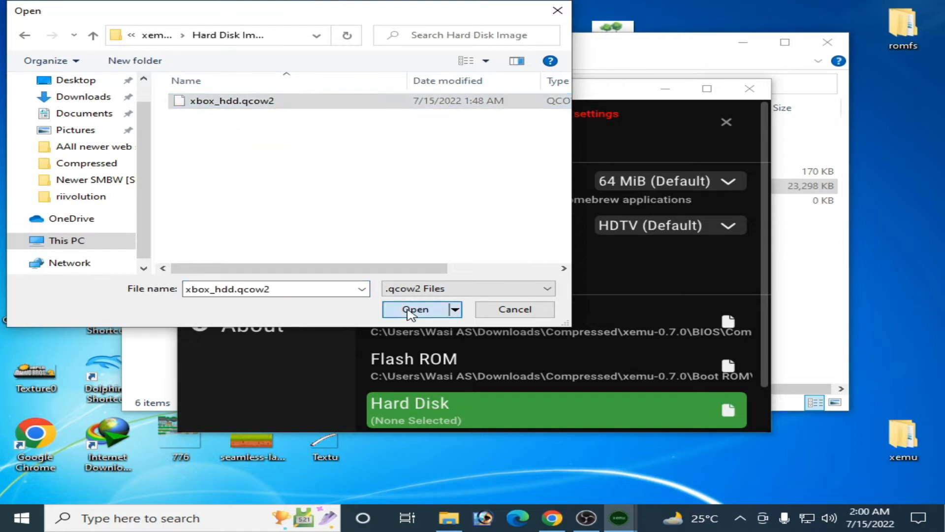
{"action": "left_click", "coordinate": [416, 309]}
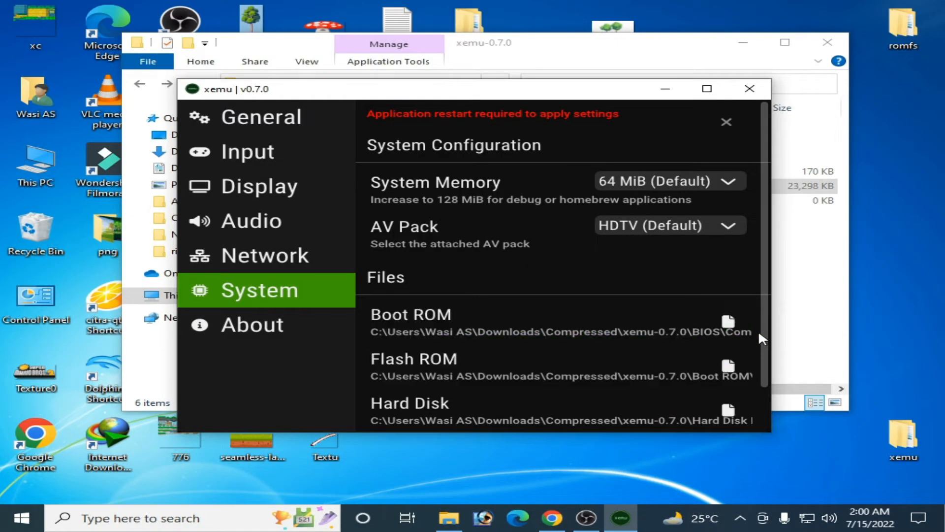
{"action": "scroll", "scroll_direction": "down", "scroll_amount": 3}
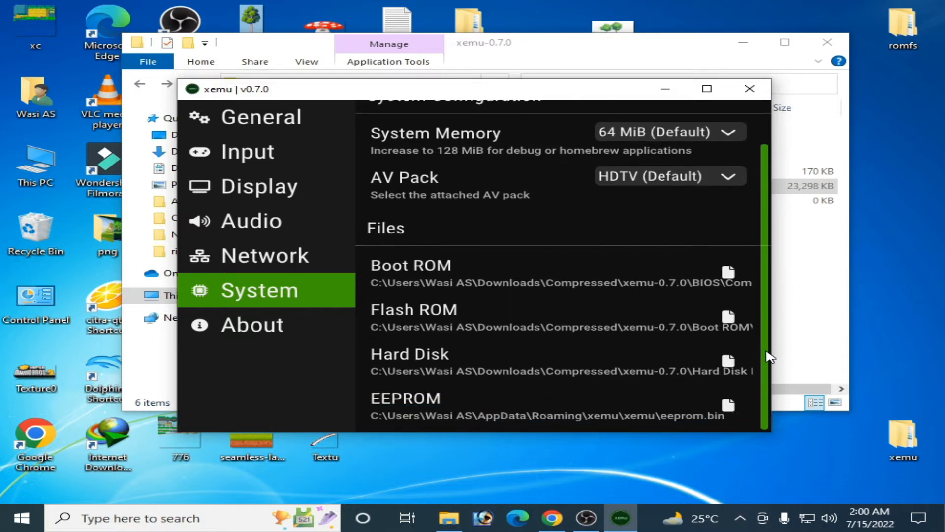
{"action": "mouse_move", "coordinate": [419, 405]}
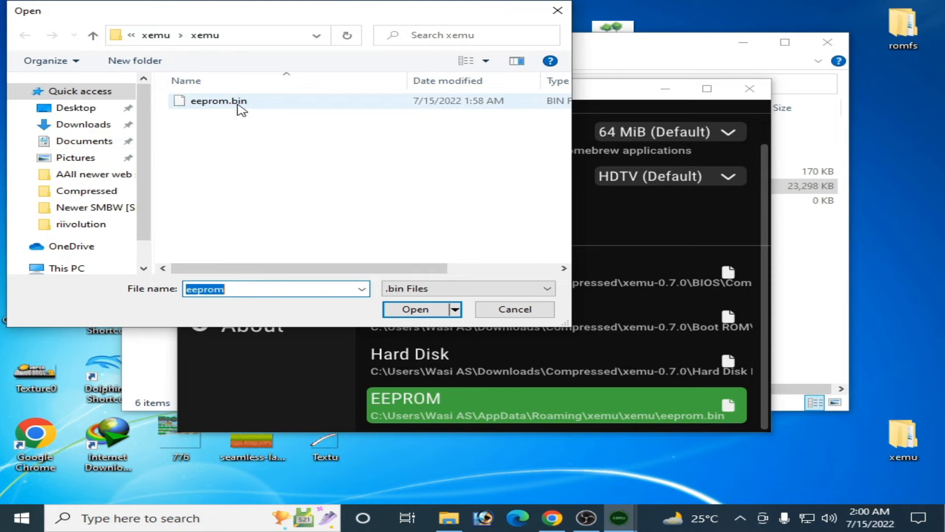
{"action": "left_click", "coordinate": [414, 309]}
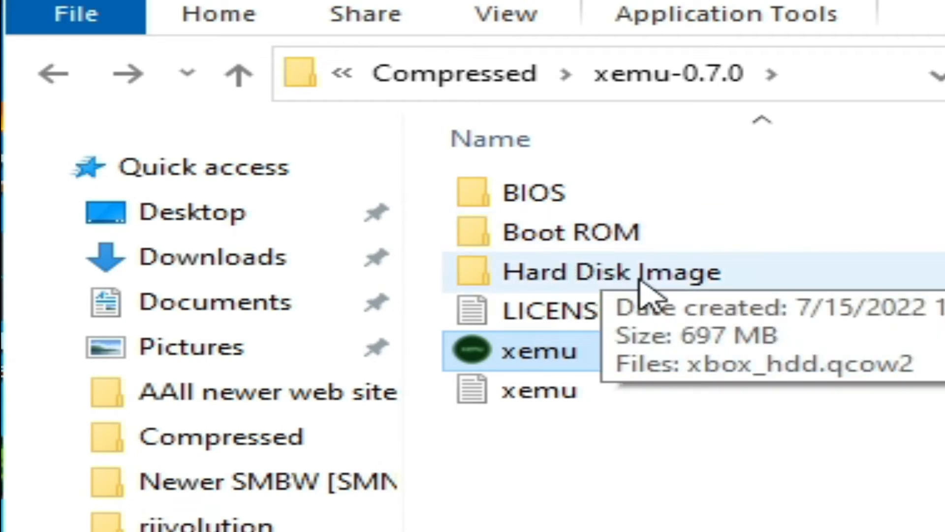
Relaunch the xemu application from the xemu-0.7.0 folder via right-click Open
{"action": "left_click", "coordinate": [533, 193]}
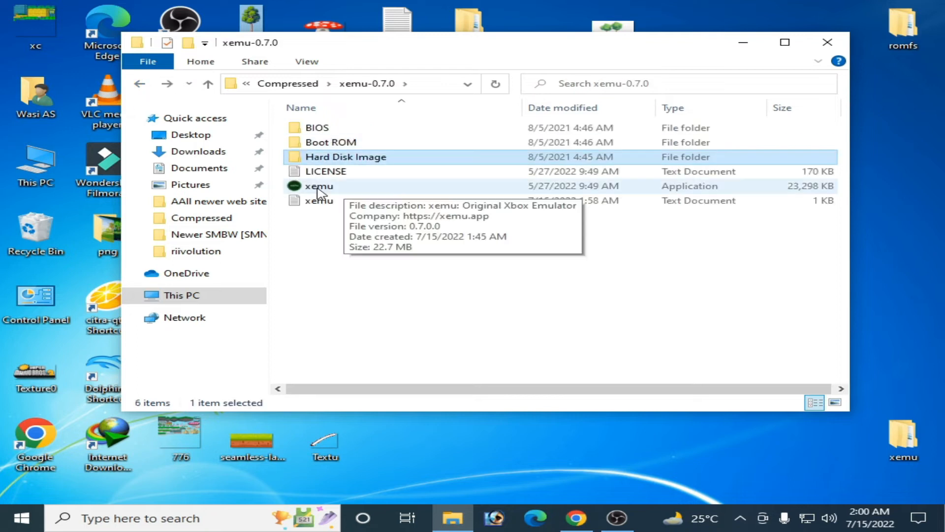
{"action": "right_click", "coordinate": [318, 186]}
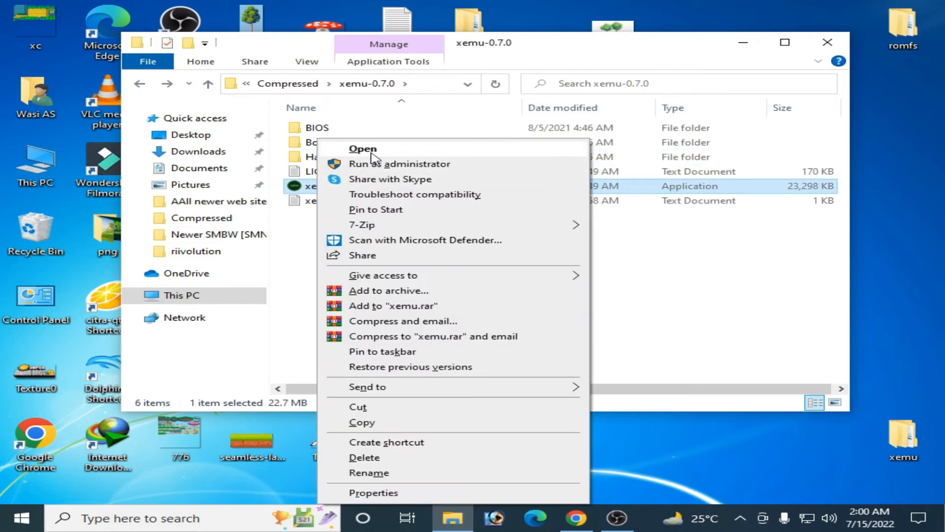
{"action": "left_click", "coordinate": [363, 148]}
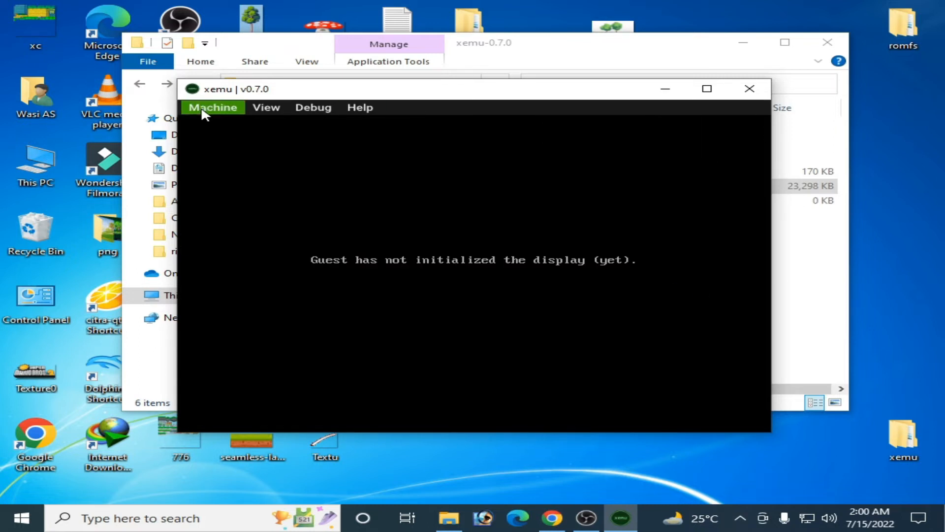
{"action": "left_click", "coordinate": [212, 108]}
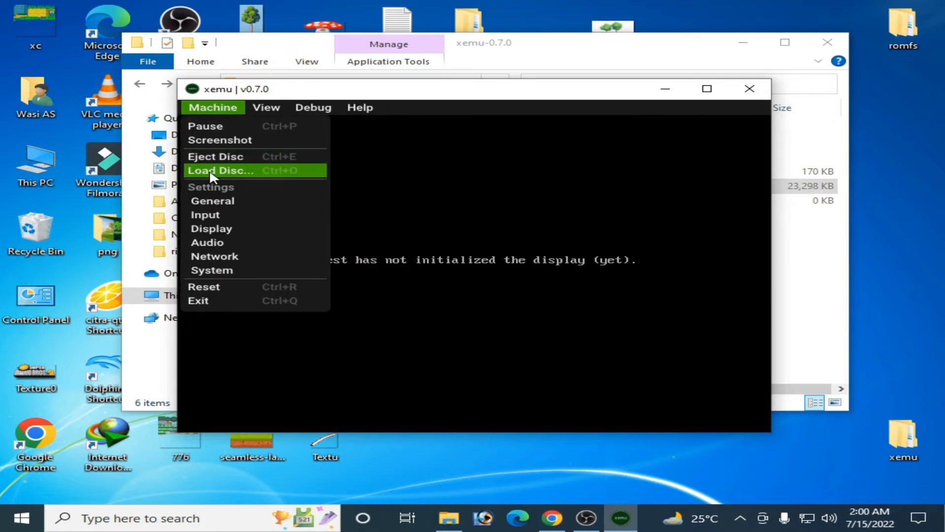
{"action": "left_click", "coordinate": [221, 170]}
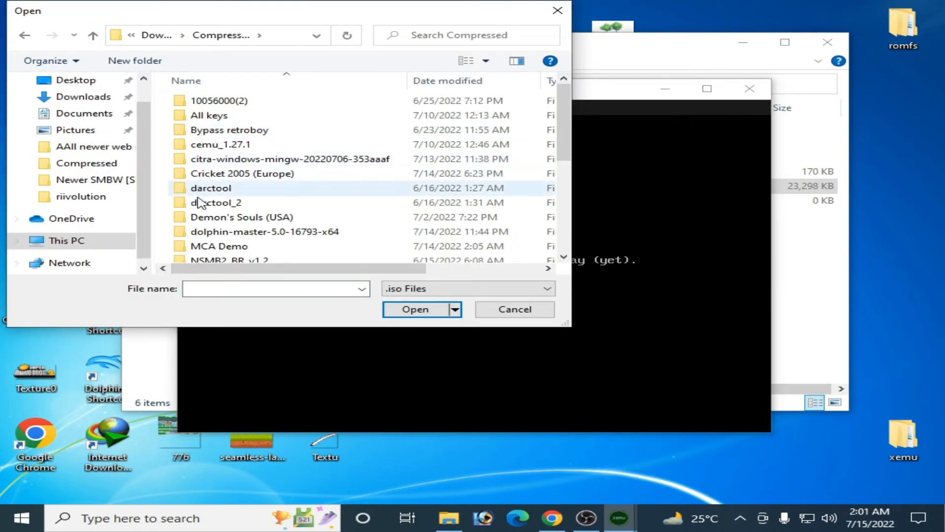
{"action": "double_click", "coordinate": [242, 173]}
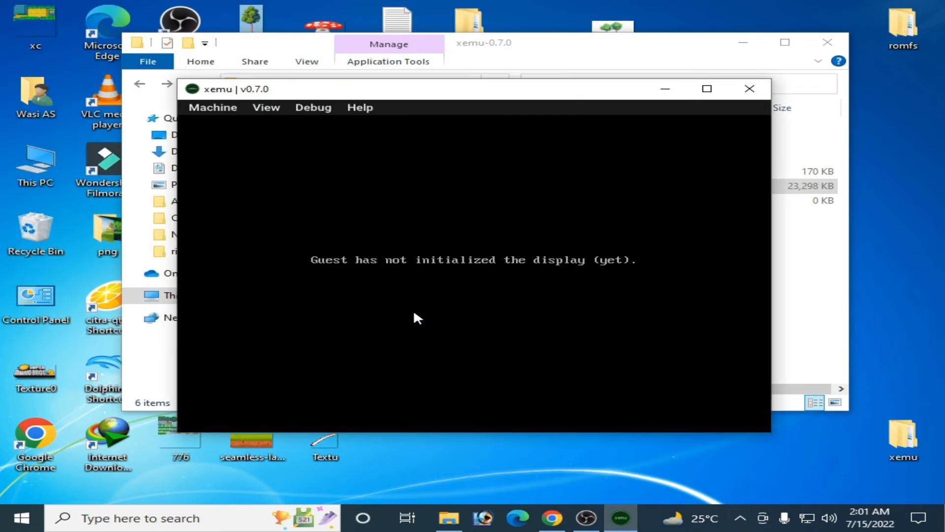
{"action": "mouse_move", "coordinate": [458, 245]}
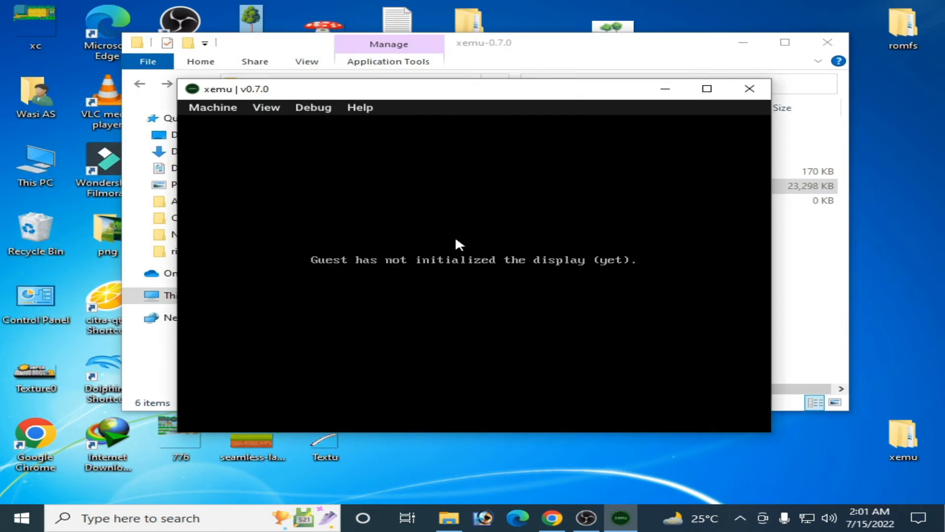
{"action": "left_click", "coordinate": [749, 89]}
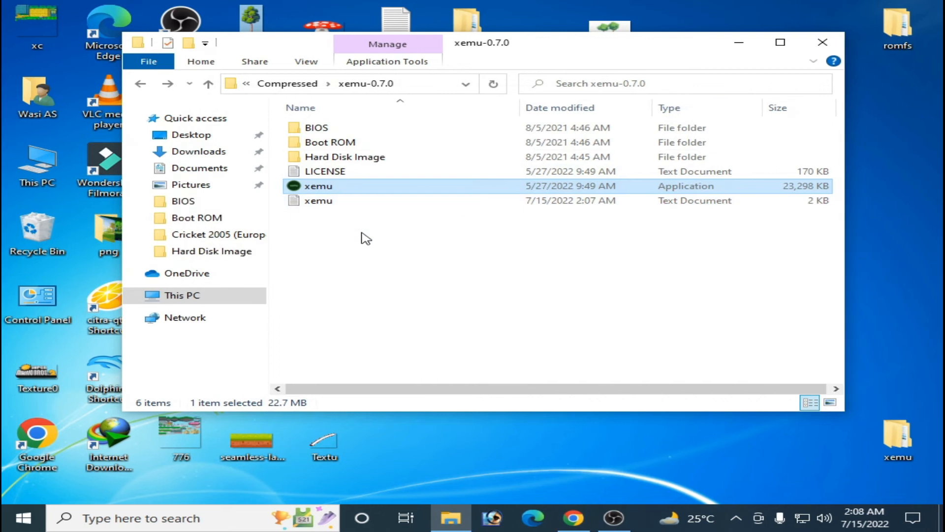
{"action": "mouse_move", "coordinate": [360, 232]}
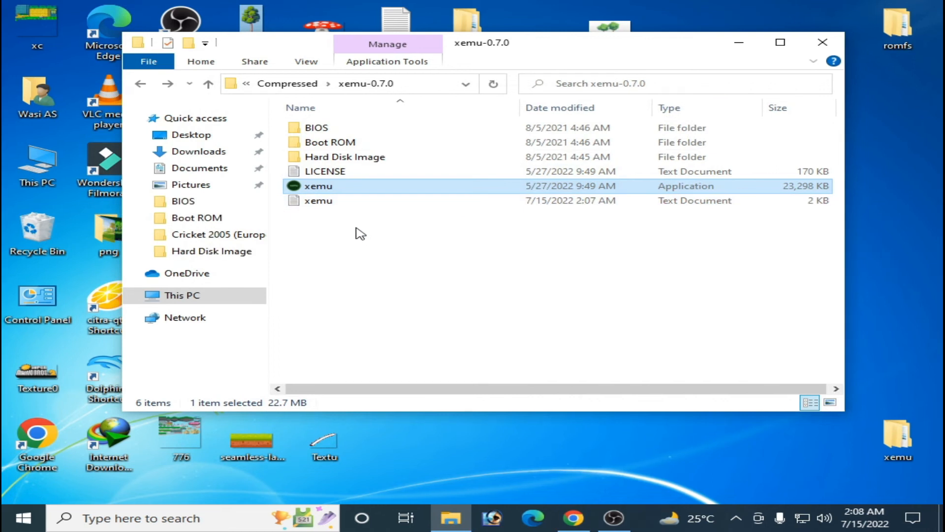
{"action": "right_click", "coordinate": [318, 186]}
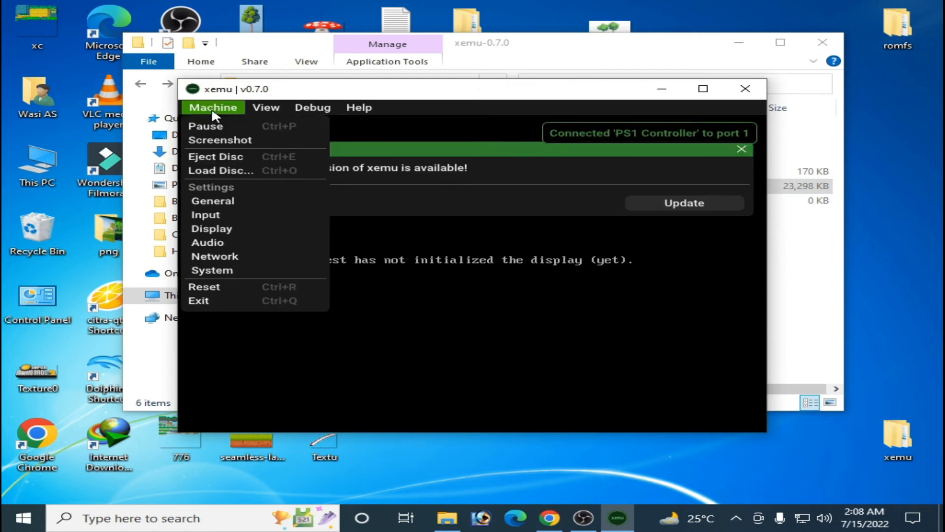
In System settings, set the Boot ROM to mcpx_1.0.bin from the Boot ROM folder
{"action": "left_click", "coordinate": [213, 270]}
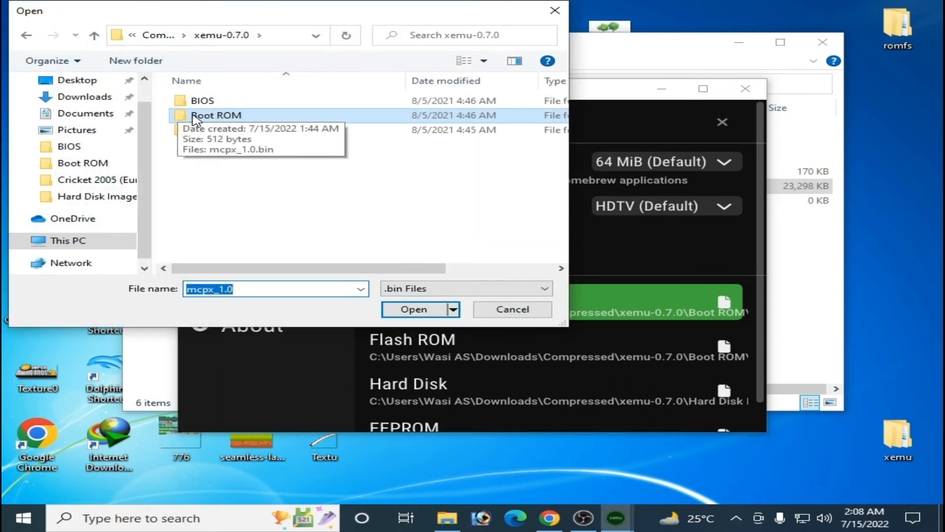
{"action": "double_click", "coordinate": [215, 115]}
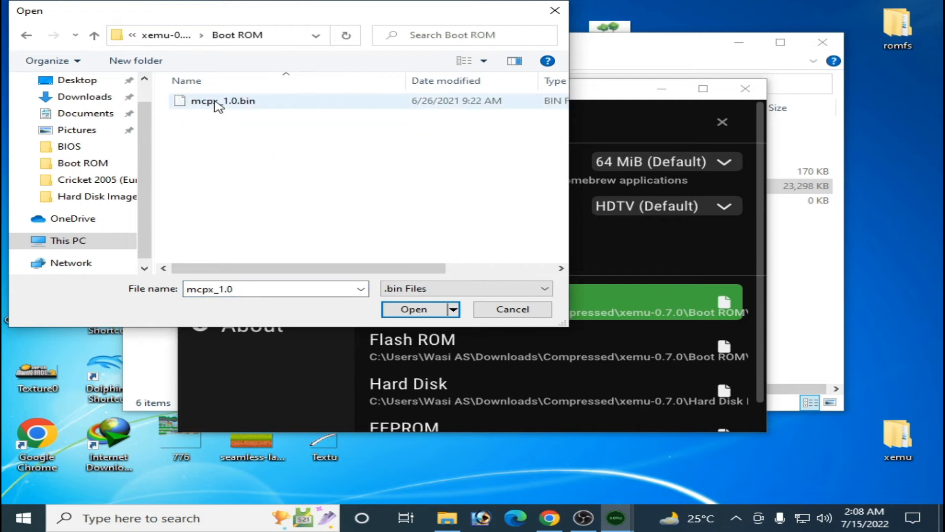
{"action": "left_click", "coordinate": [414, 309]}
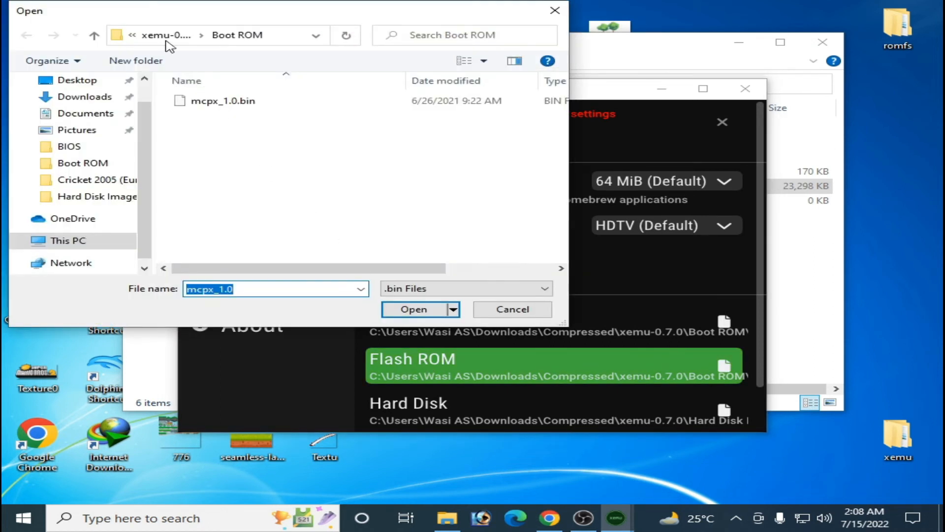
Set the Flash ROM to Complex_4627v1.03.bin from the BIOS folder
{"action": "left_click", "coordinate": [94, 36]}
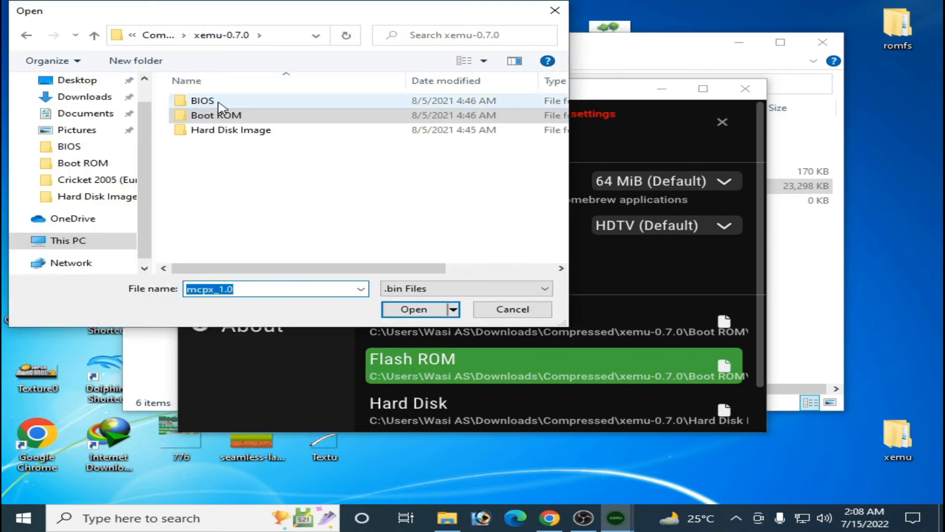
{"action": "double_click", "coordinate": [202, 101]}
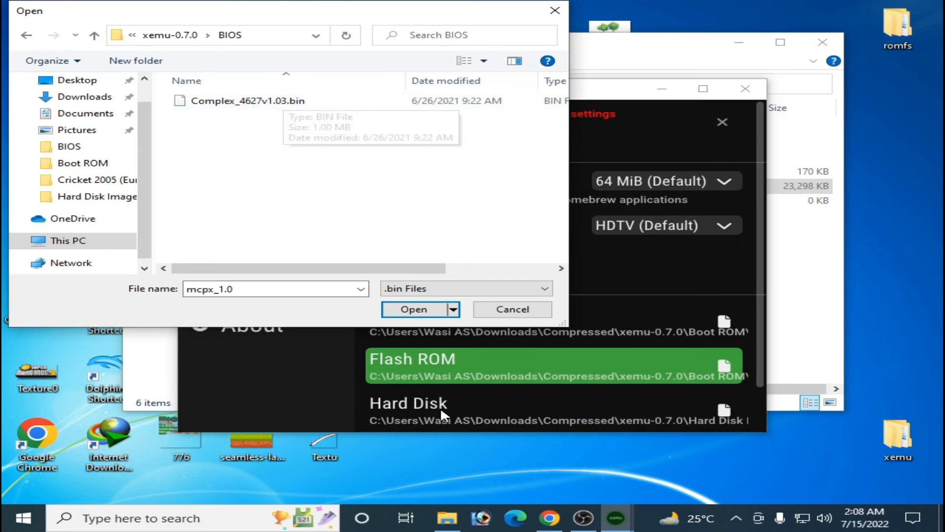
{"action": "mouse_move", "coordinate": [288, 114]}
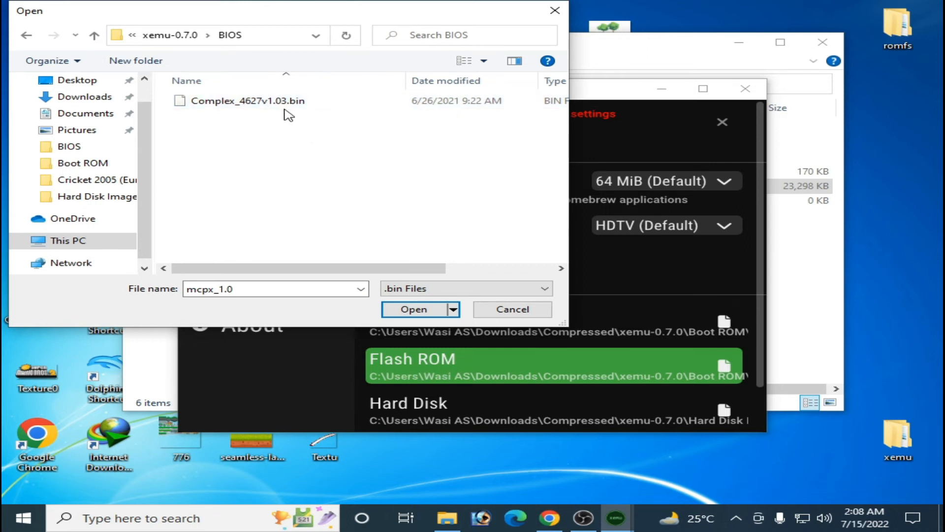
{"action": "left_click", "coordinate": [413, 309]}
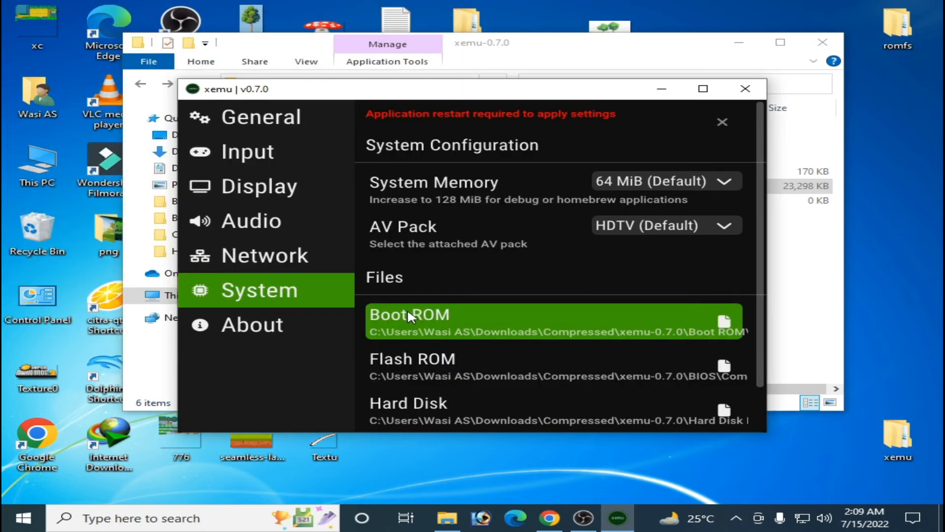
Reconfirm xbox_hdd.qcow2 as the hard disk image and eeprom.bin as the EEPROM
{"action": "scroll", "scroll_direction": "down", "scroll_amount": 3}
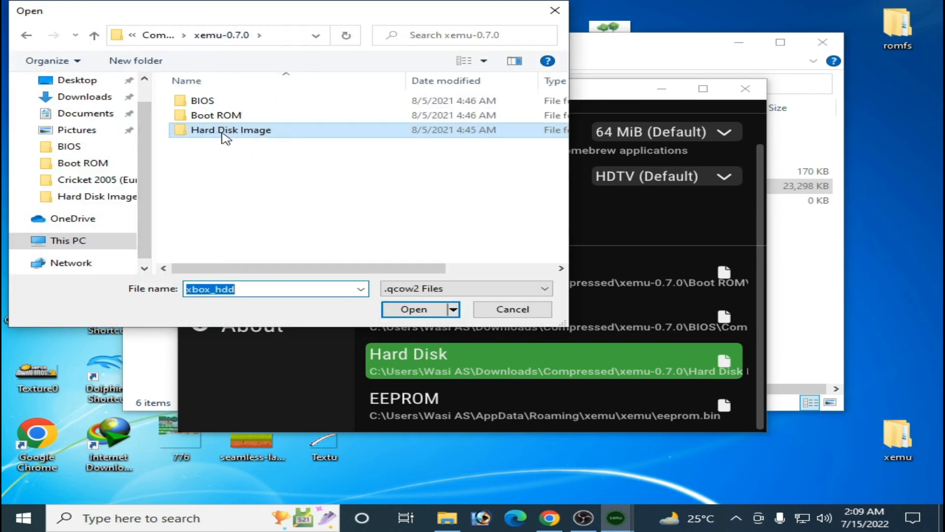
{"action": "double_click", "coordinate": [230, 130]}
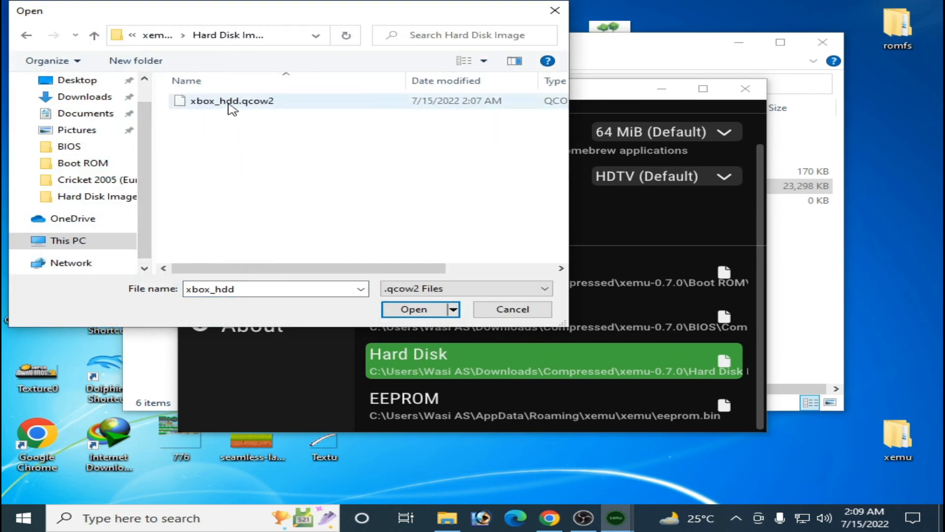
{"action": "left_click", "coordinate": [413, 309]}
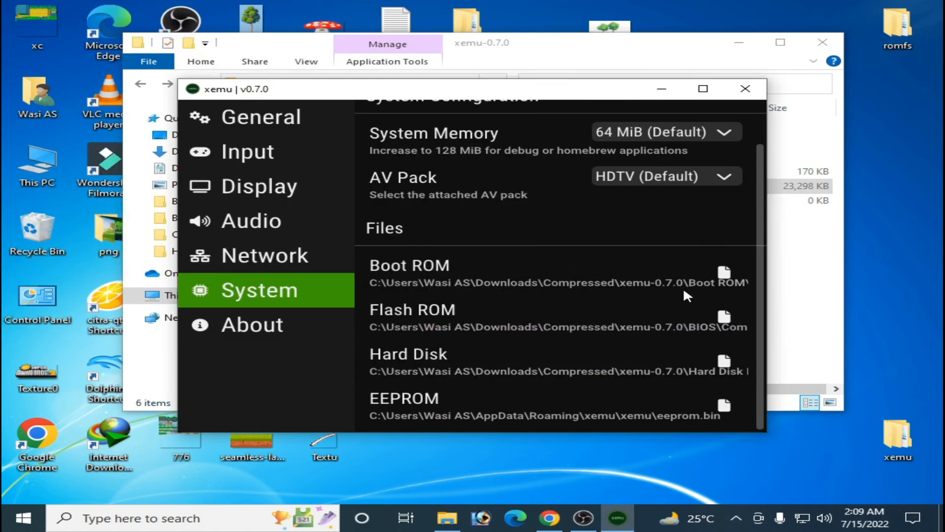
{"action": "mouse_move", "coordinate": [359, 408]}
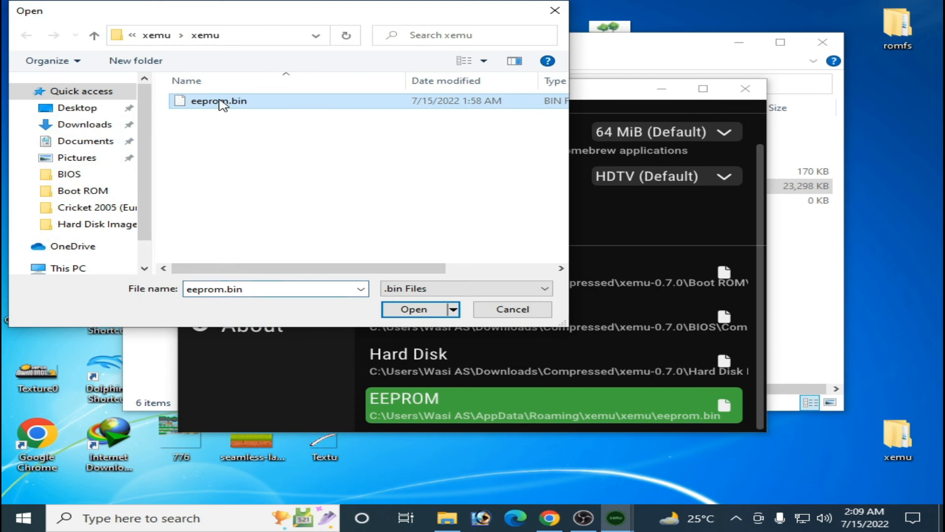
{"action": "left_click", "coordinate": [414, 309]}
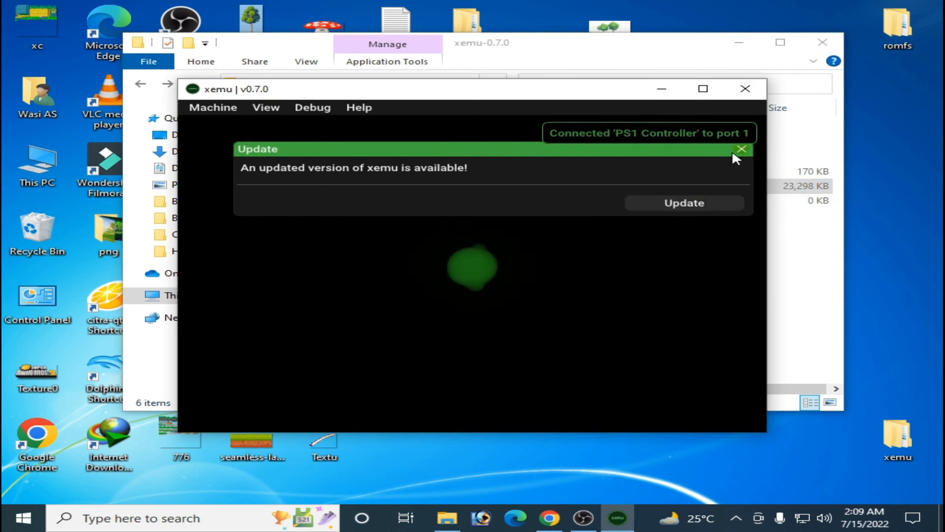
Dismiss the update notice while the Xbox startup animation plays
{"action": "left_click", "coordinate": [741, 148]}
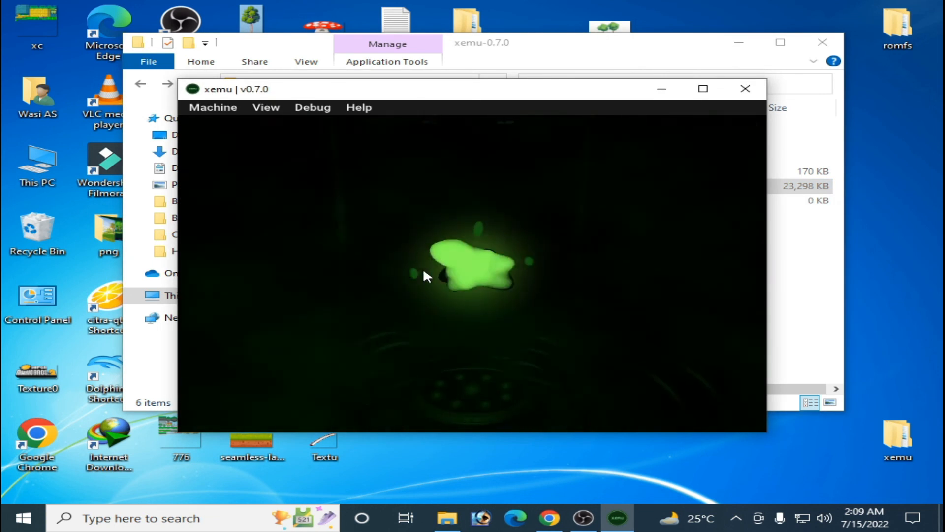